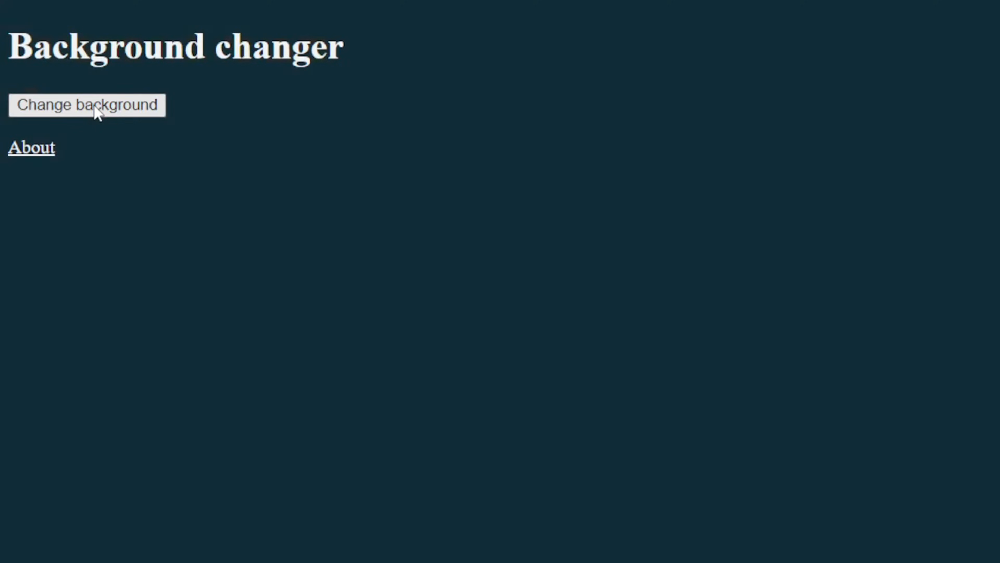
Step: Randomise the Background changer page's colour with the Change background button
click(86, 105)
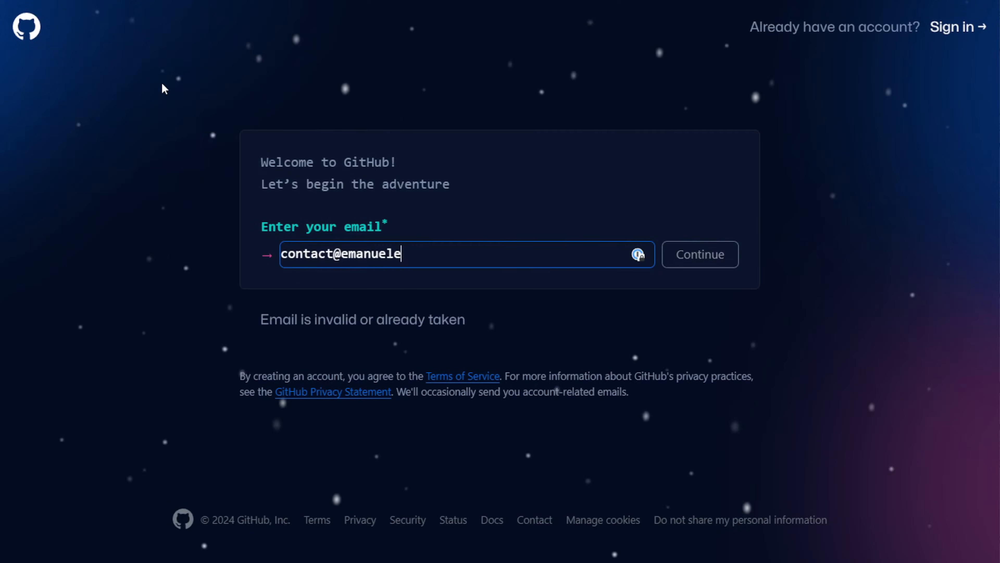
Step: Submit the email, create the account after verification, answer personalization and continue on the free plan
click(698, 254)
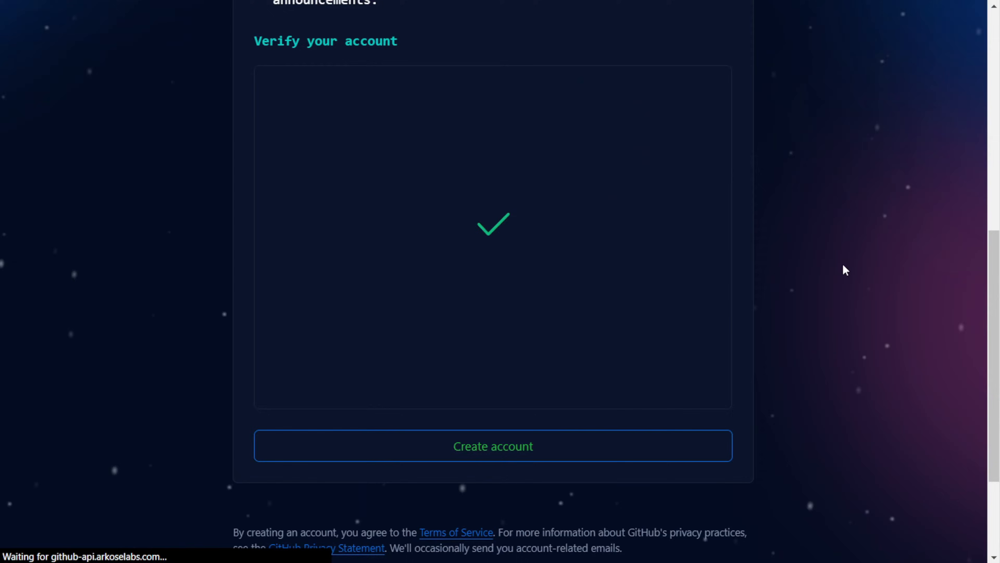
click(493, 446)
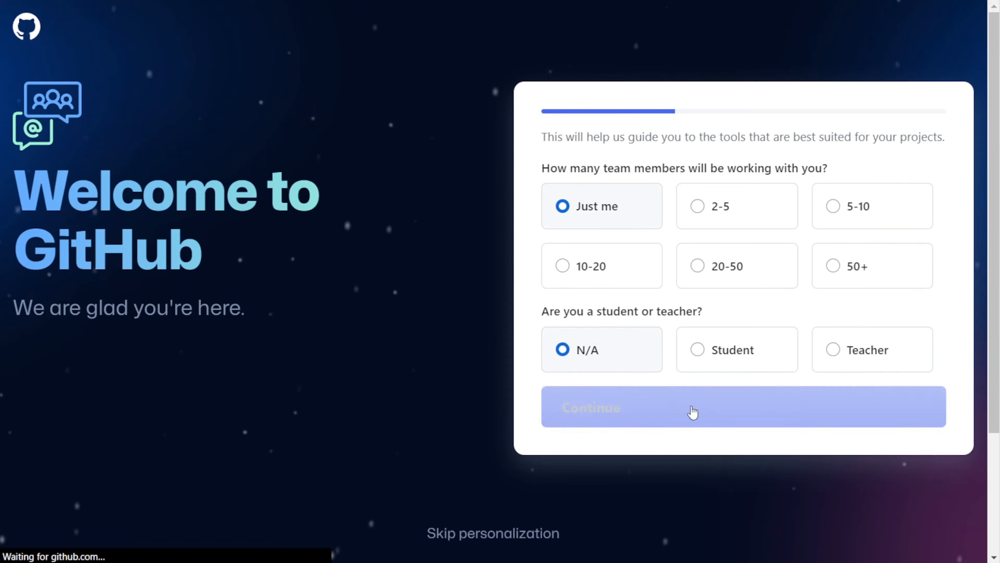
click(741, 407)
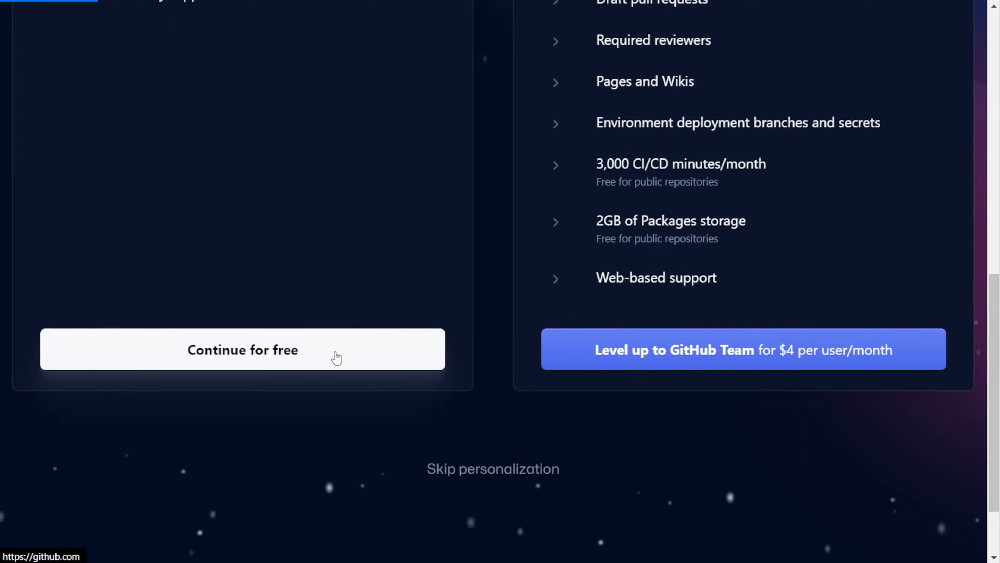
click(242, 350)
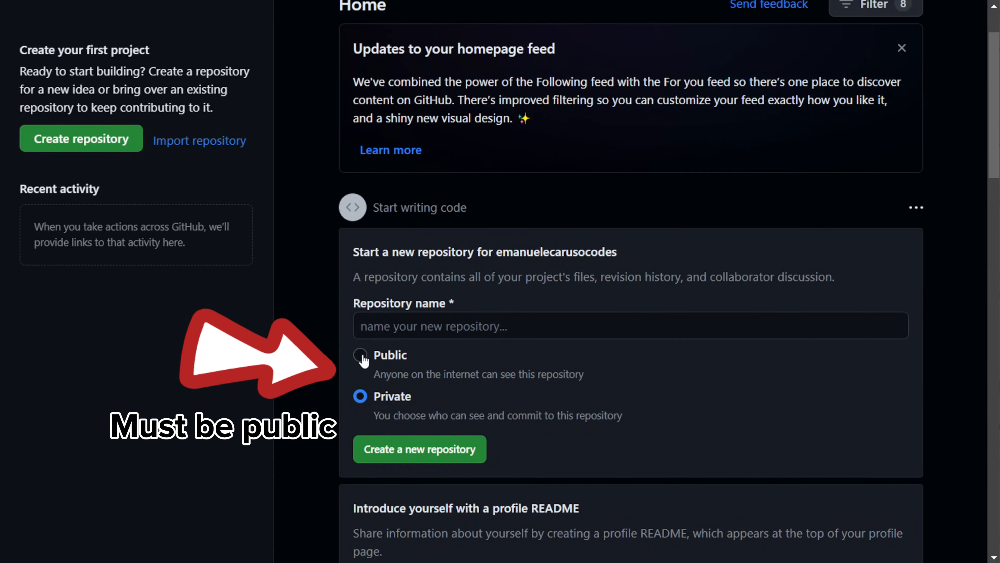
Step: Name the new repository 'backgroundchanger' in the Repository name field
text(backgroundchange)
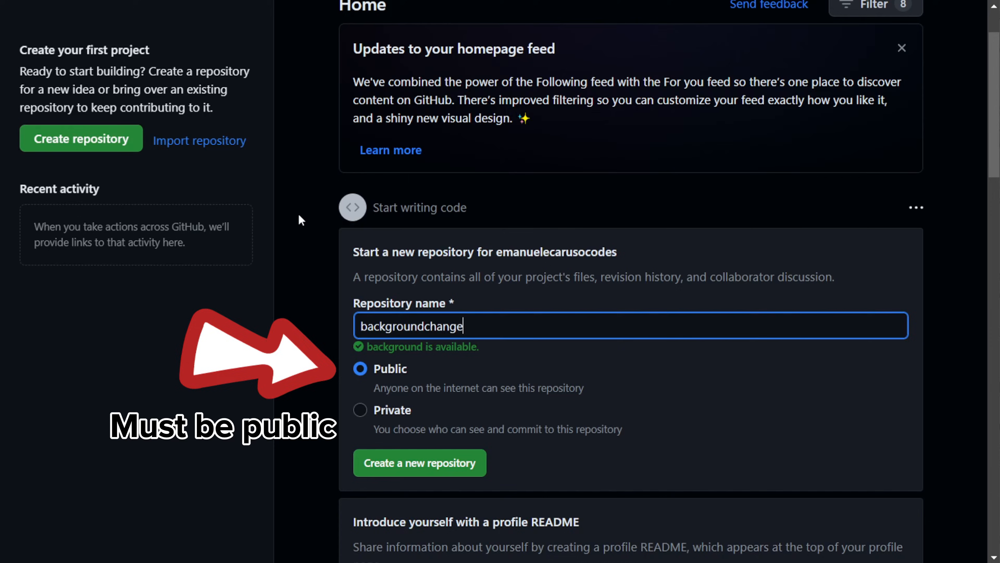
text(r)
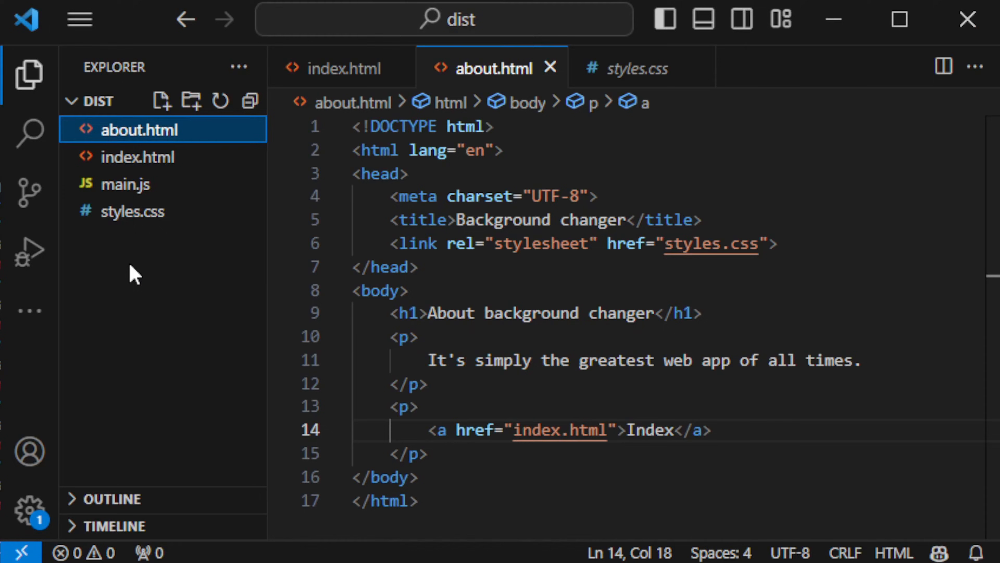
Step: Review main.js in VS Code's dist folder, then start uploading existing files to the repository
click(126, 184)
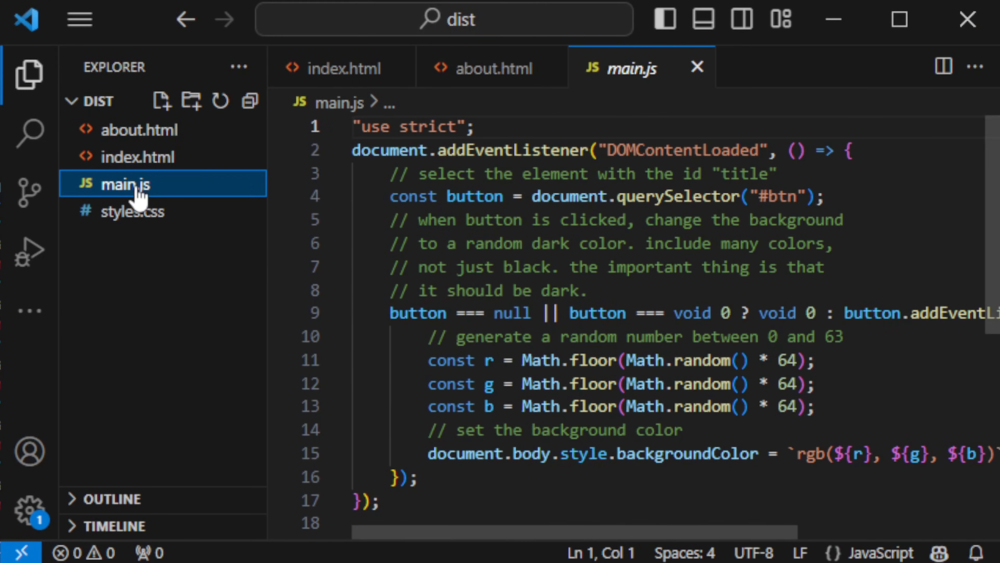
mouse_move(133, 211)
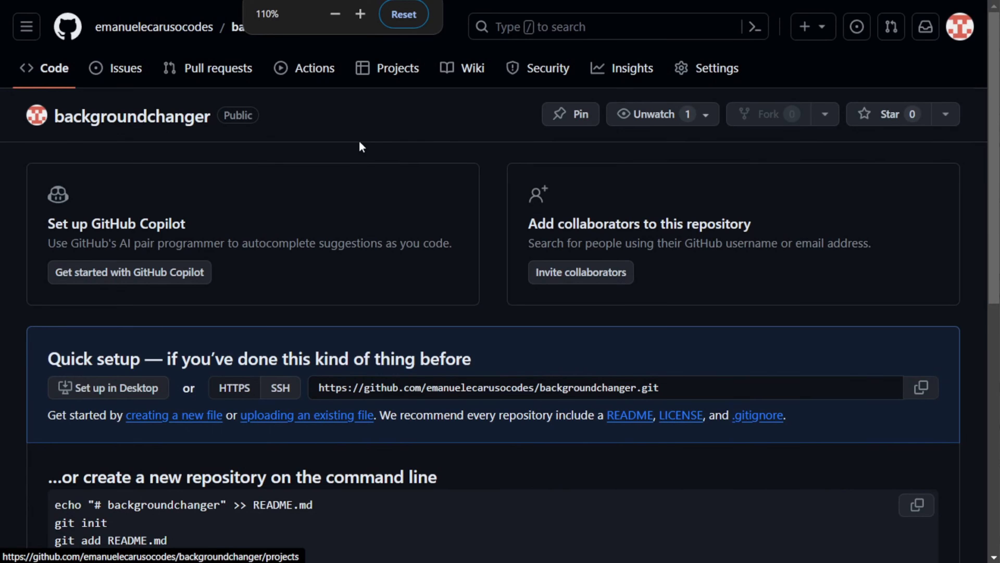
click(307, 415)
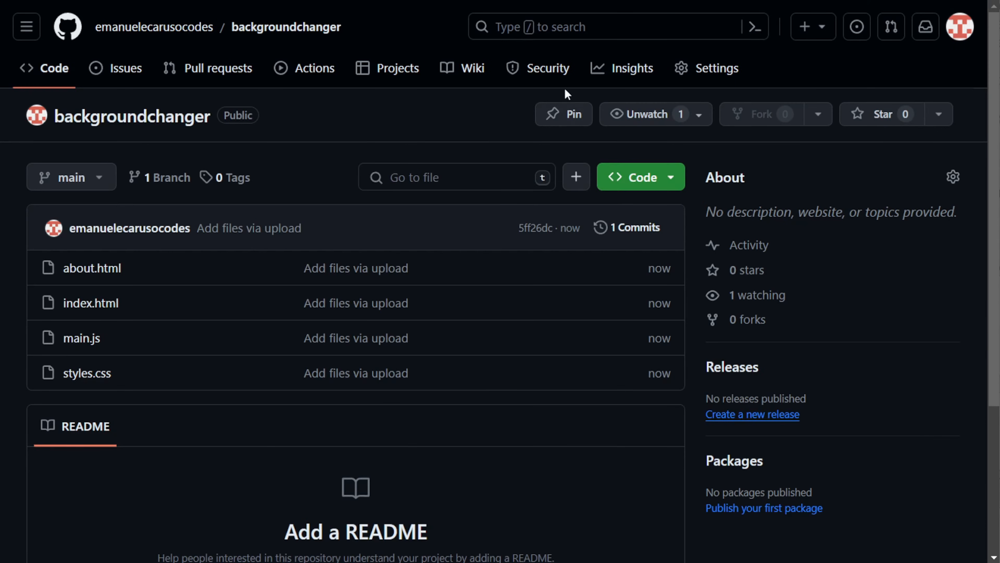
Step: In Settings > Pages, save the main branch / (root) as the GitHub Pages source
click(716, 68)
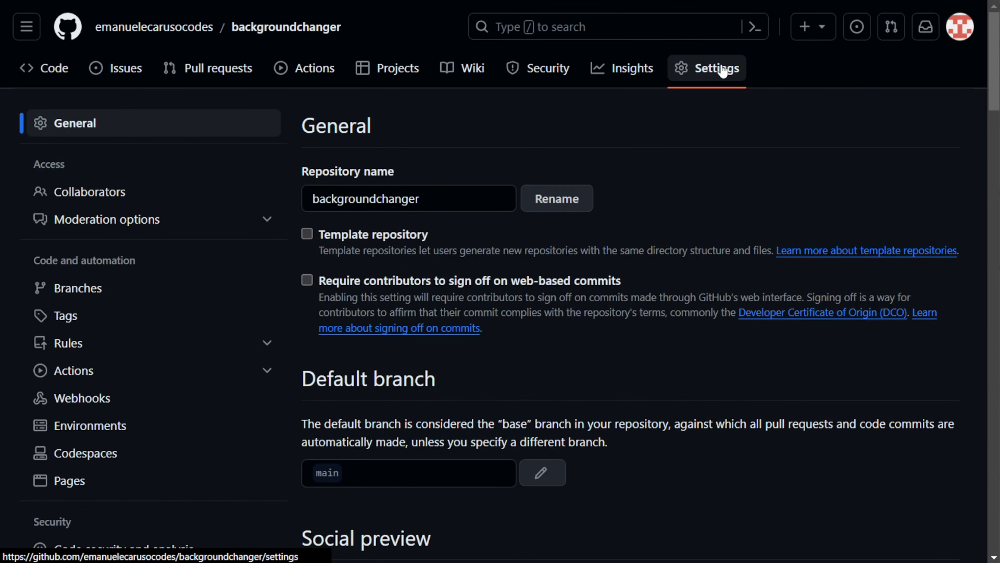
click(70, 480)
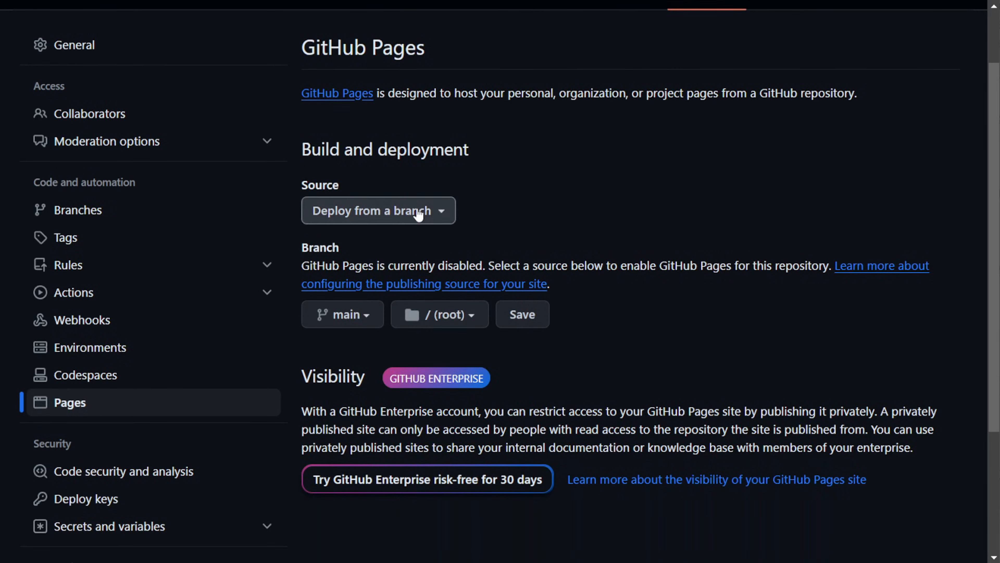
click(520, 314)
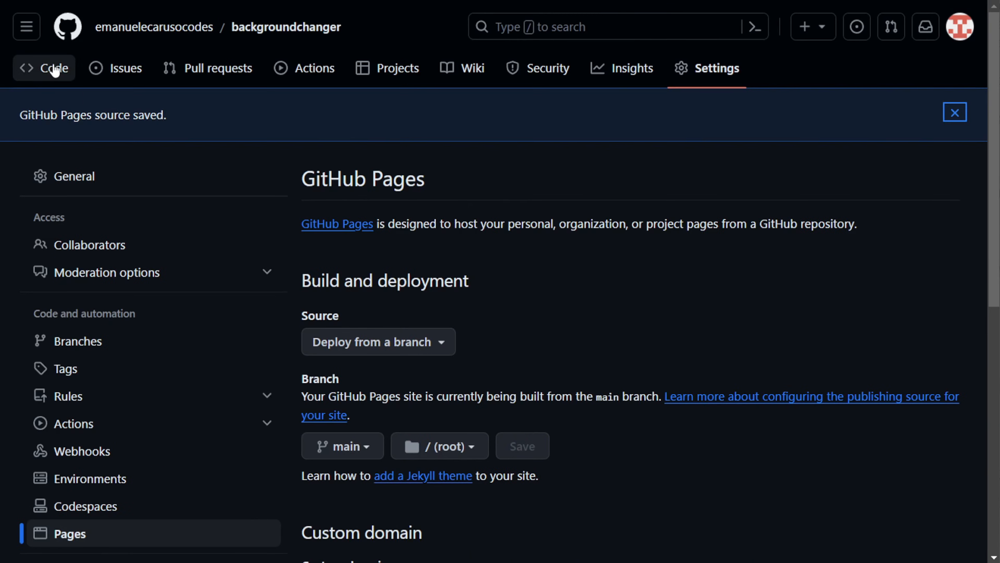
Step: Revisit Settings > Pages to confirm the site is live at emanuelecarusocodes.github.io/backgroundchanger
click(54, 68)
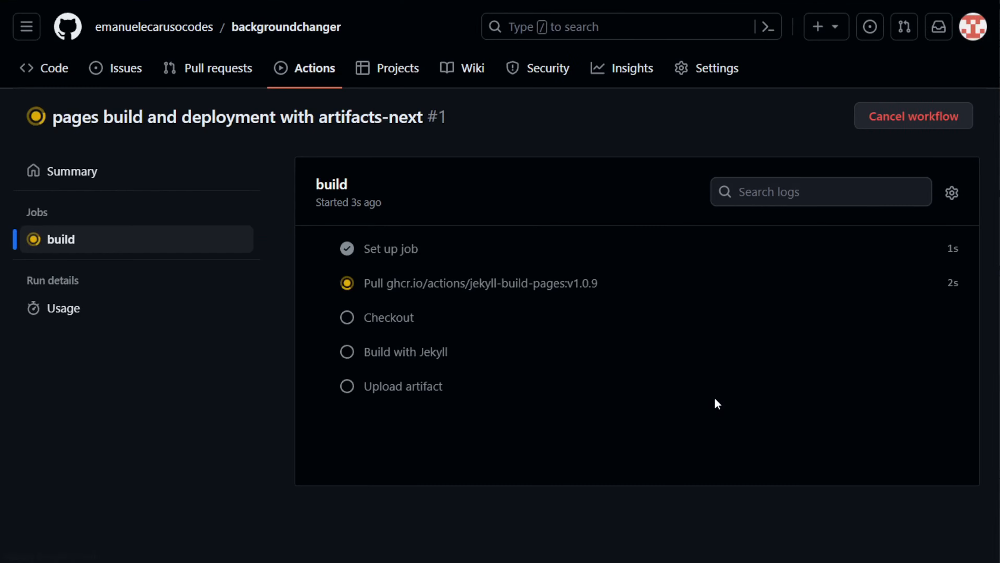
click(716, 68)
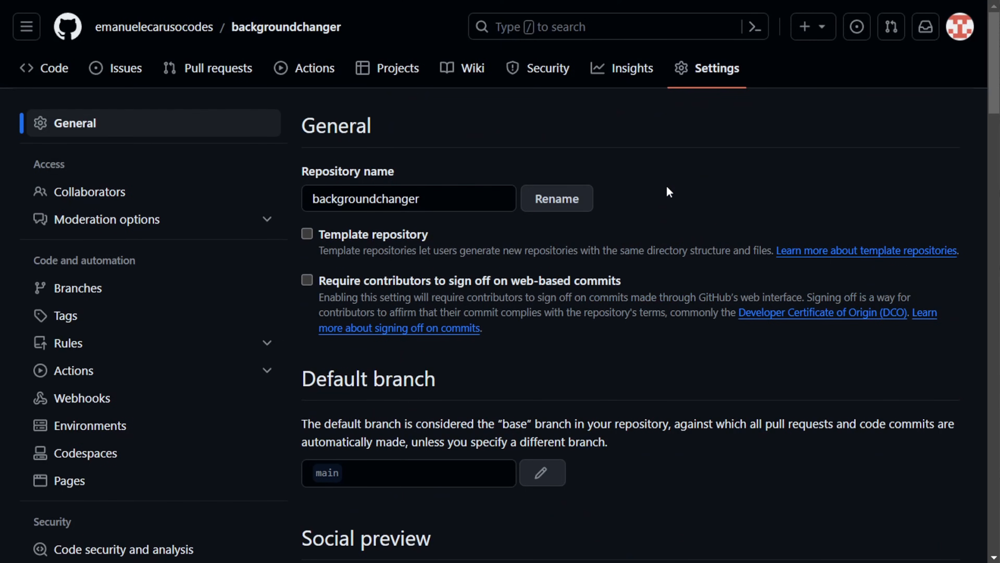
click(68, 480)
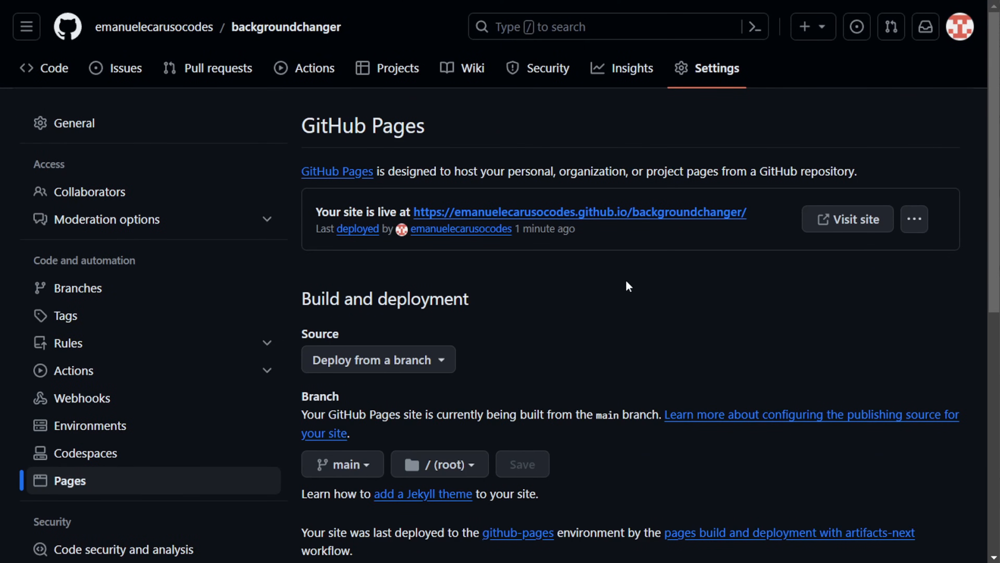